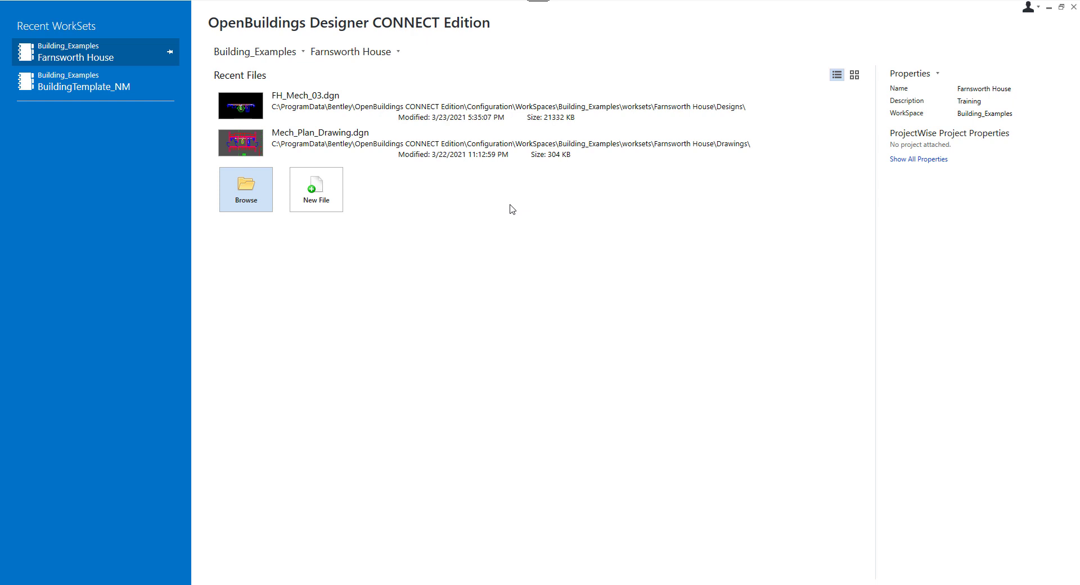
pyautogui.moveTo(421, 175)
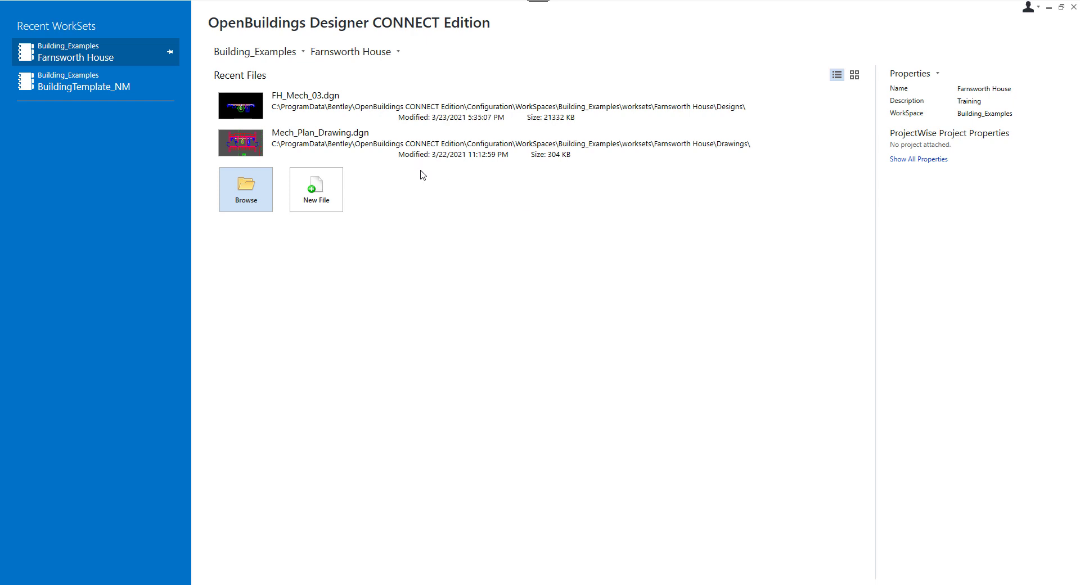
# Show the folder containing FH_Mech_03.dgn in File Explorer from the Recent Files list
pyautogui.rightClick(319, 95)
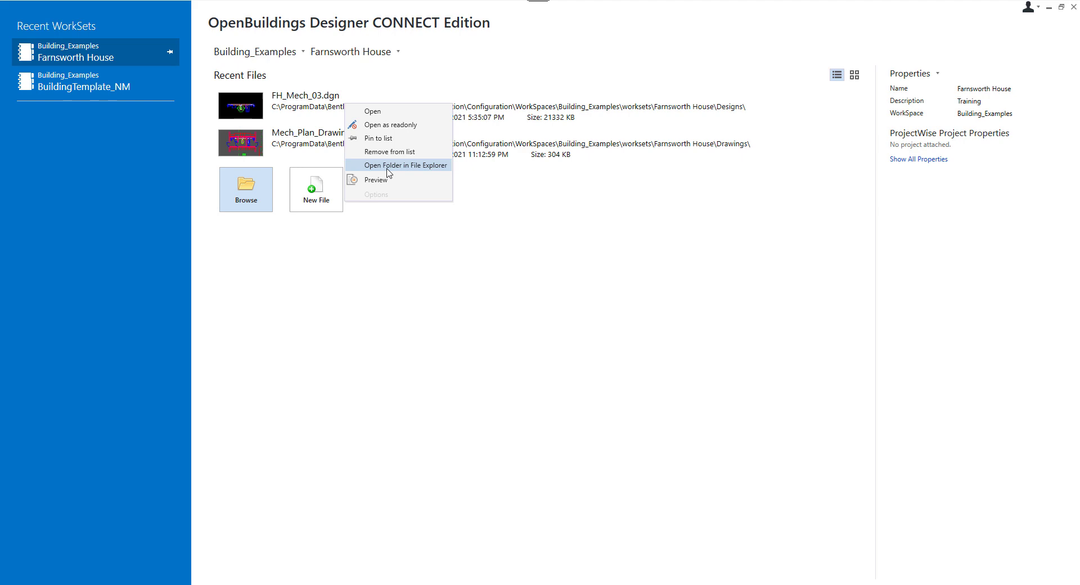
pyautogui.click(405, 165)
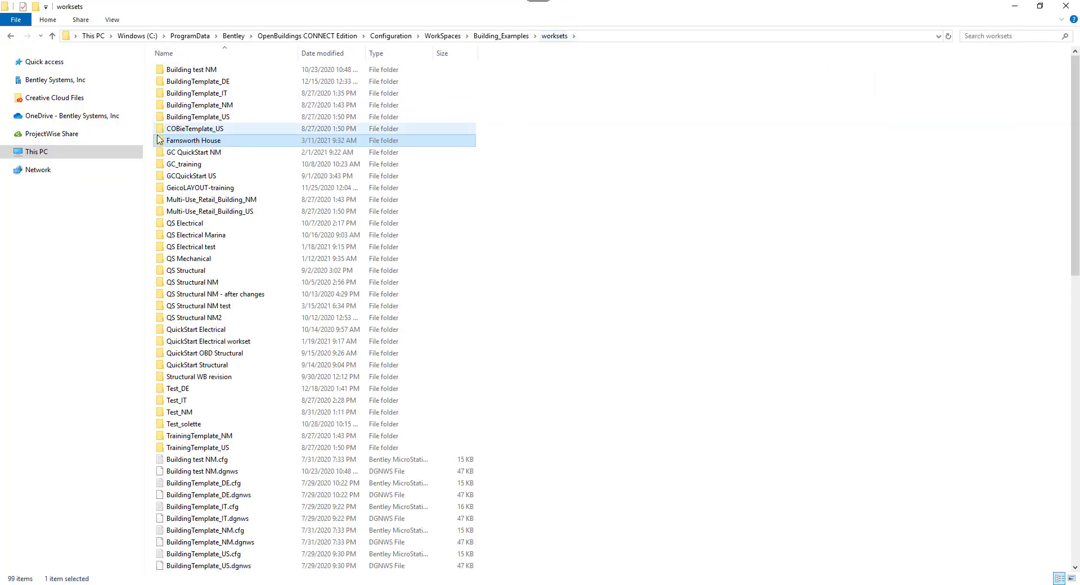
# Edit Farnsworth House.cfg in Notepad so IFC_WORKSET is 2, then close Notepad
pyautogui.scroll(-3)
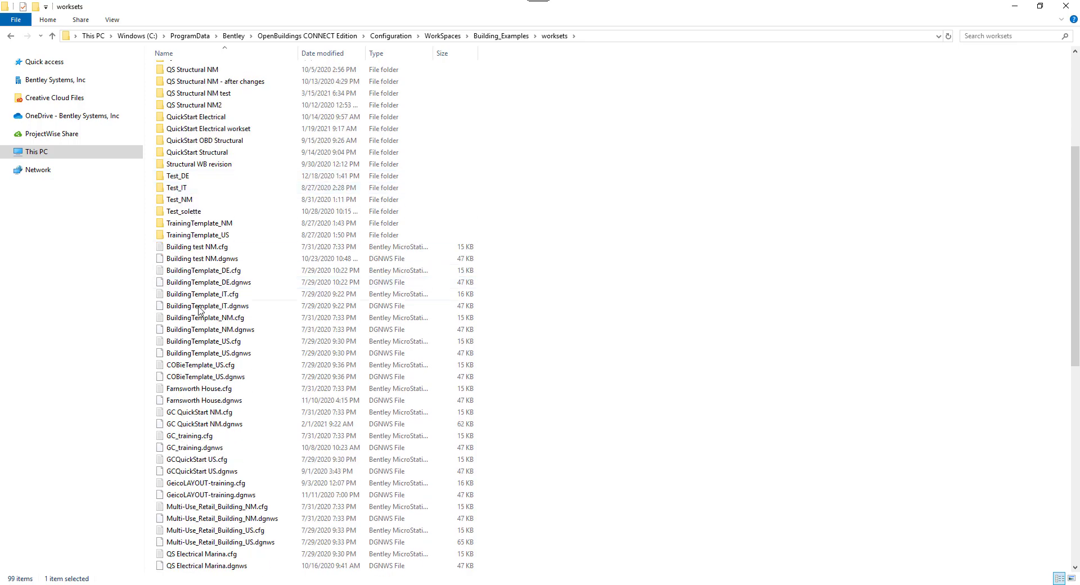
pyautogui.doubleClick(198, 388)
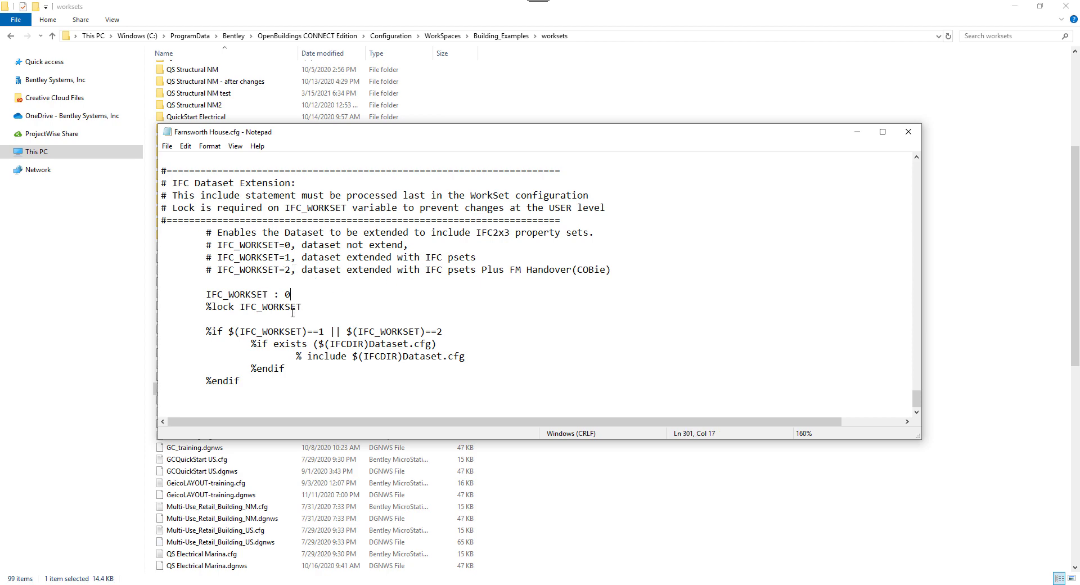
pyautogui.write('2')
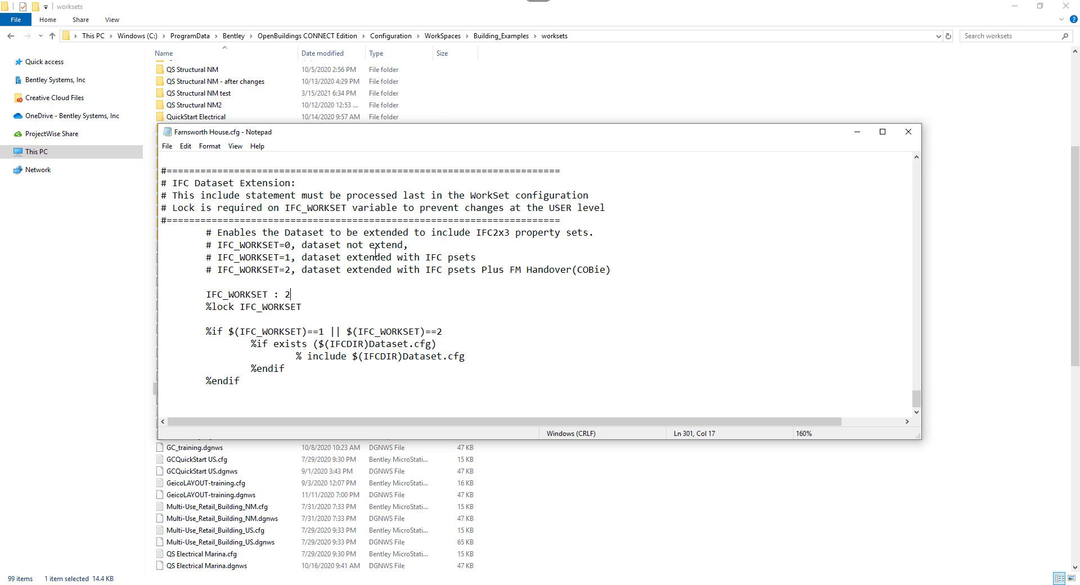
pyautogui.moveTo(909, 131)
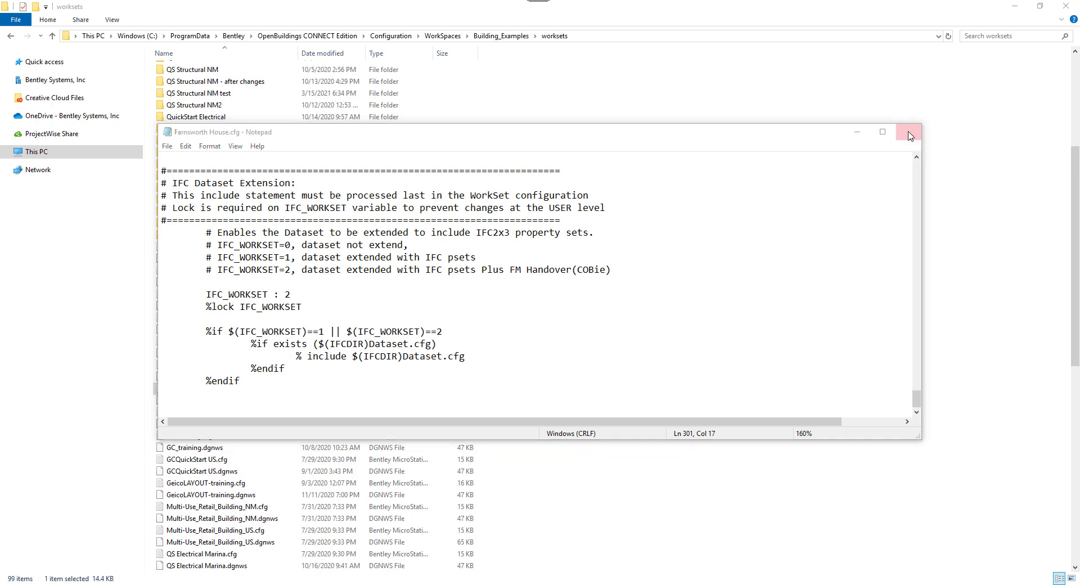
pyautogui.click(908, 131)
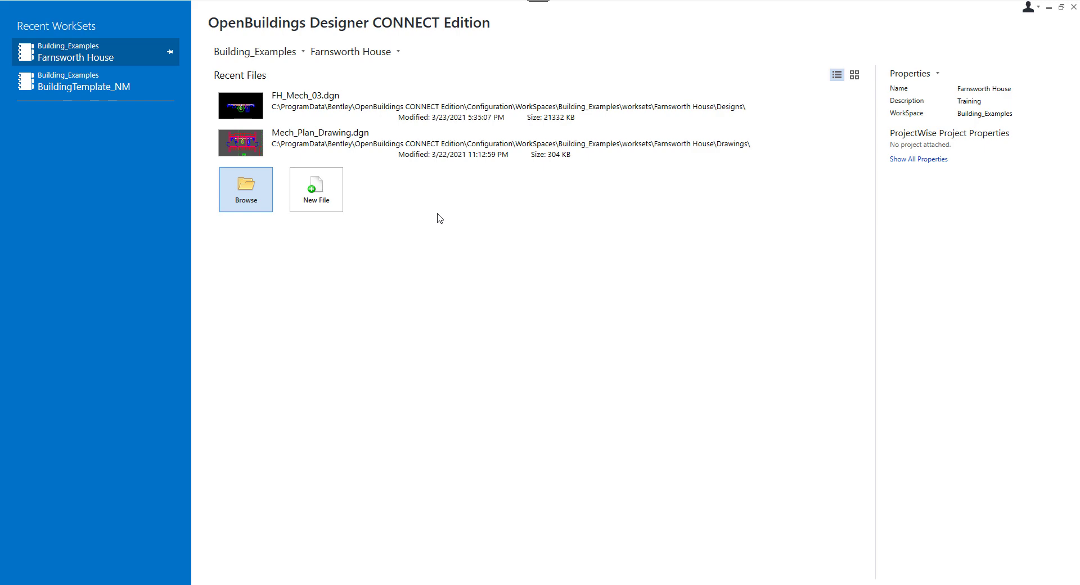
pyautogui.moveTo(284, 205)
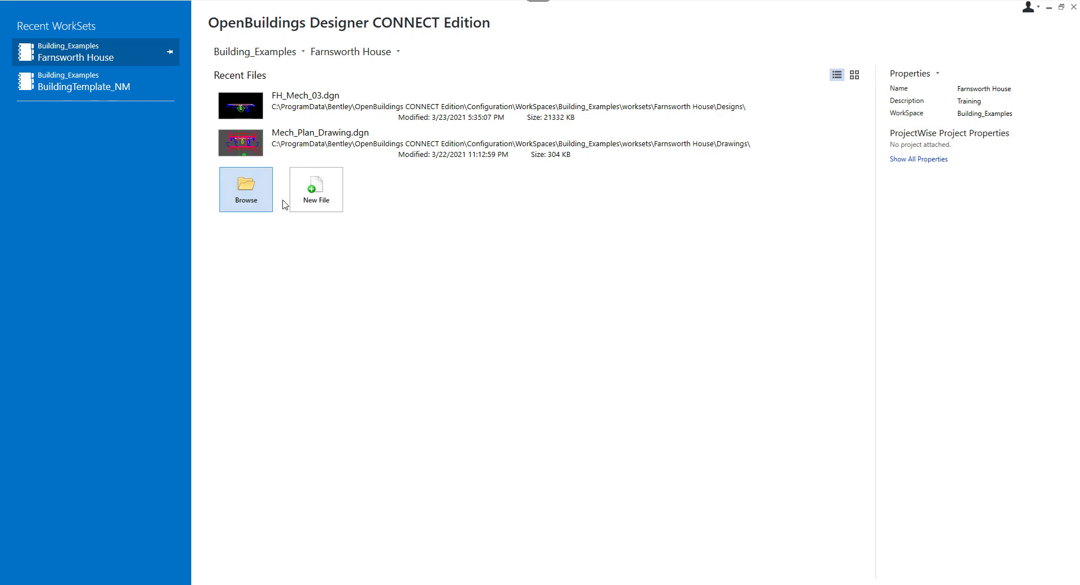
# Create a new FH_Combined Model design and attach FH_Mech_03.dgn and FH_Arch_02.dgn as references
pyautogui.click(315, 189)
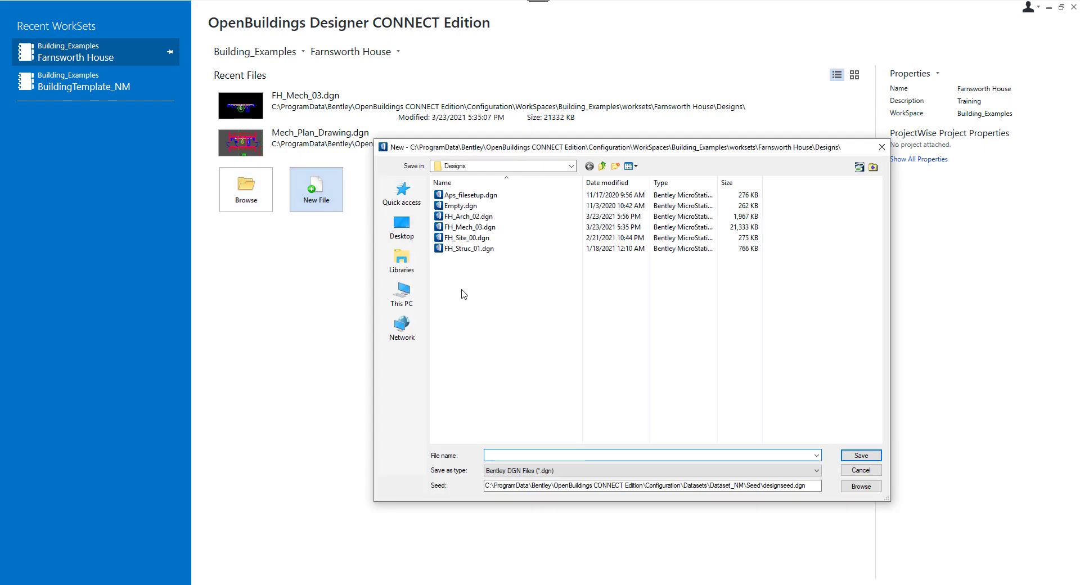
pyautogui.write('FH_Combined')
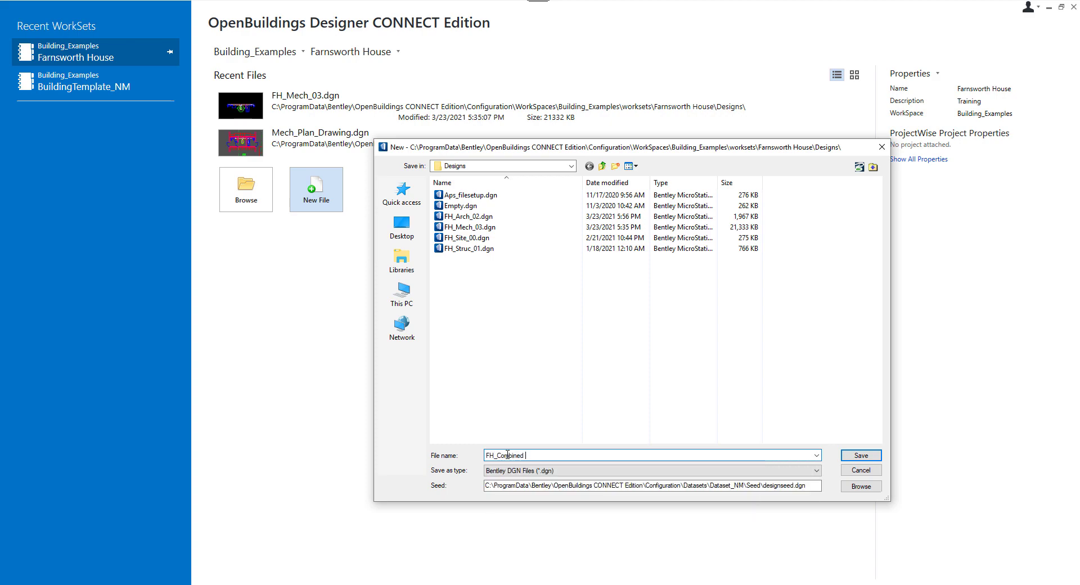
pyautogui.click(861, 456)
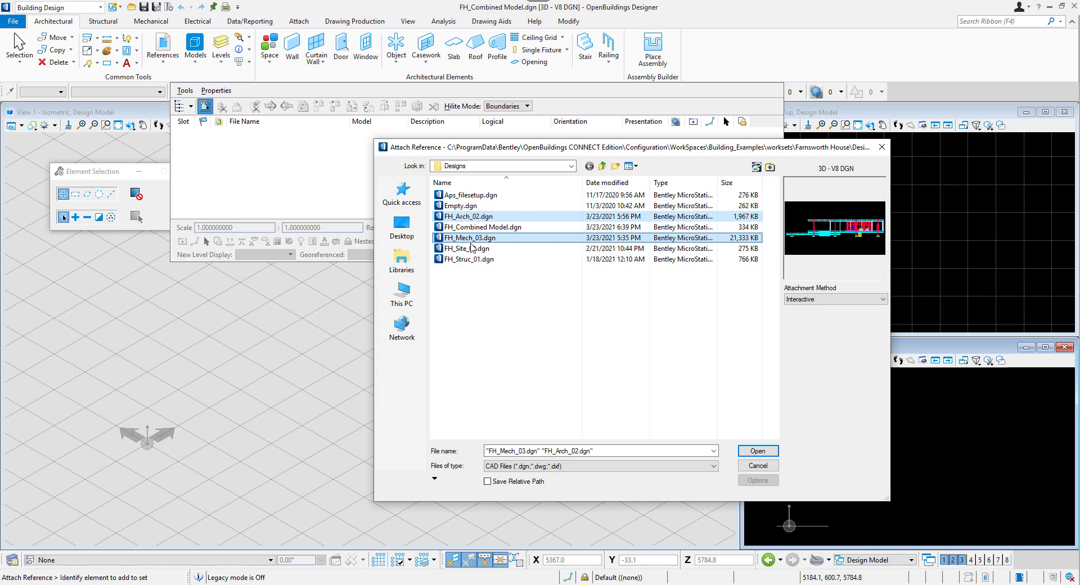
pyautogui.click(758, 451)
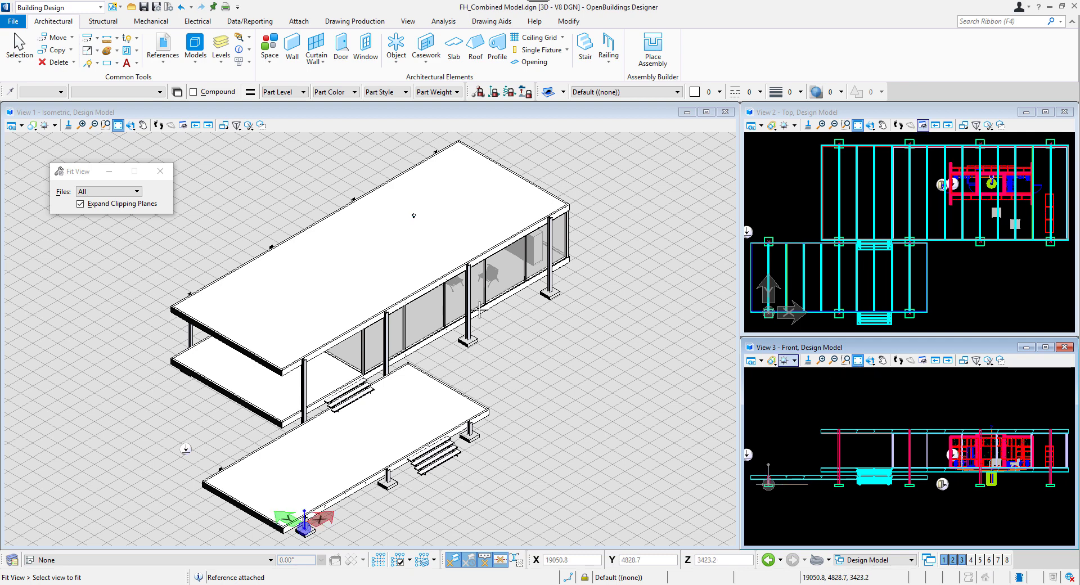
# Run the DataGroup Upgrade utility with Upgrade all References on FH_Combined Model
pyautogui.click(14, 22)
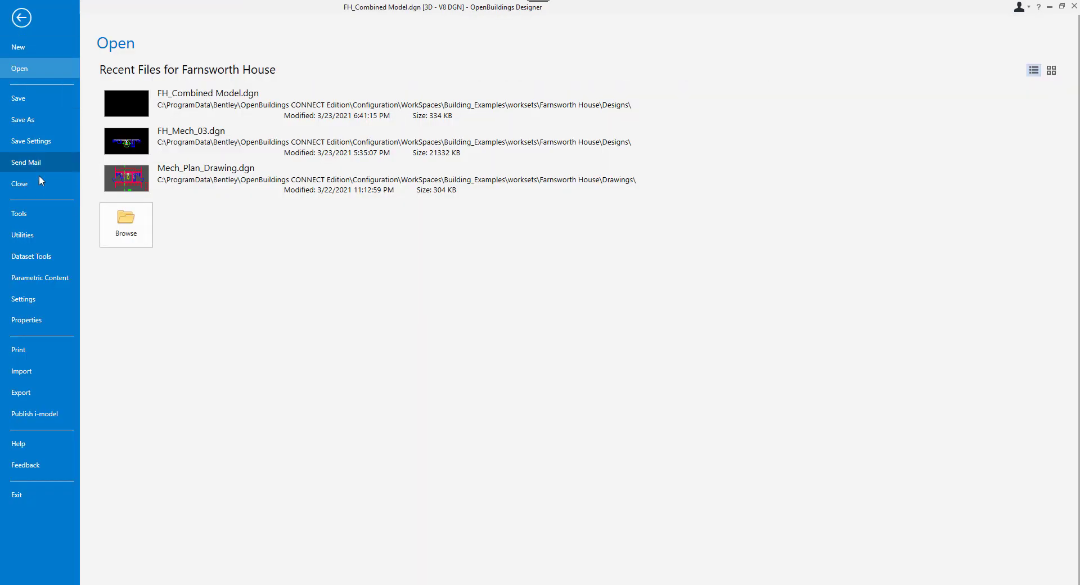
pyautogui.click(22, 235)
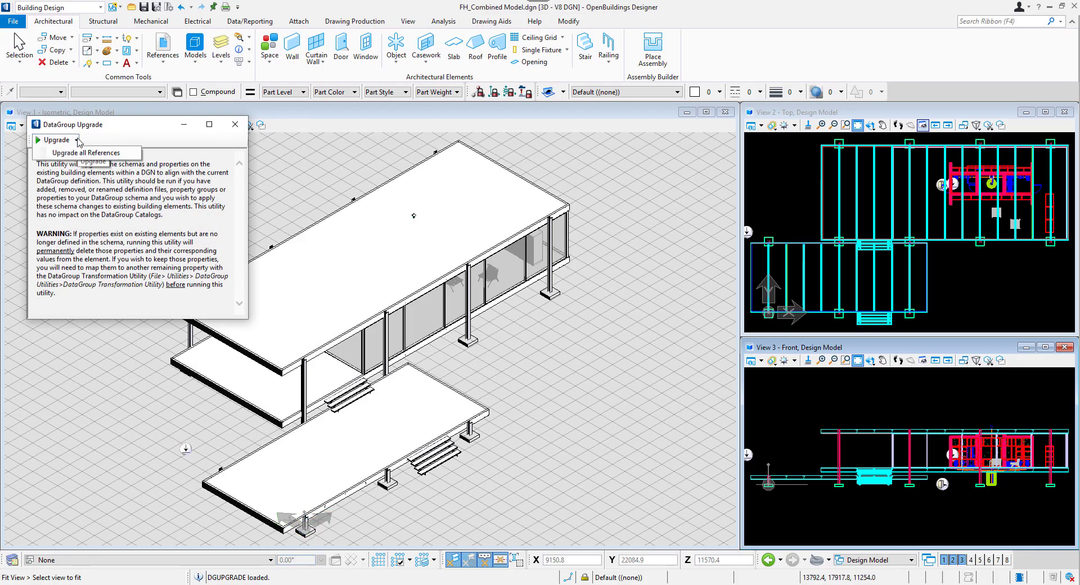
pyautogui.click(86, 153)
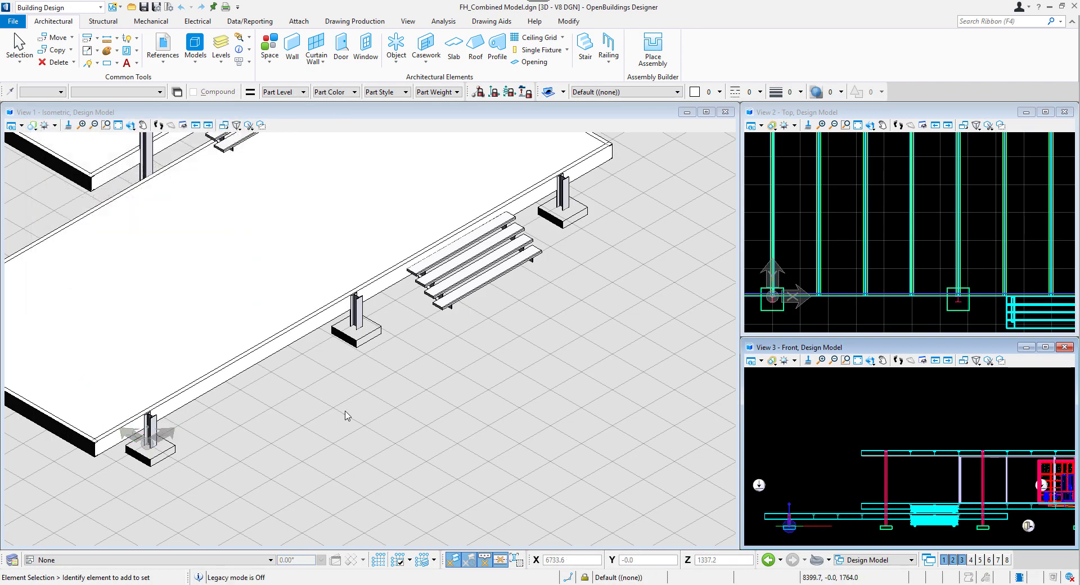
pyautogui.click(302, 321)
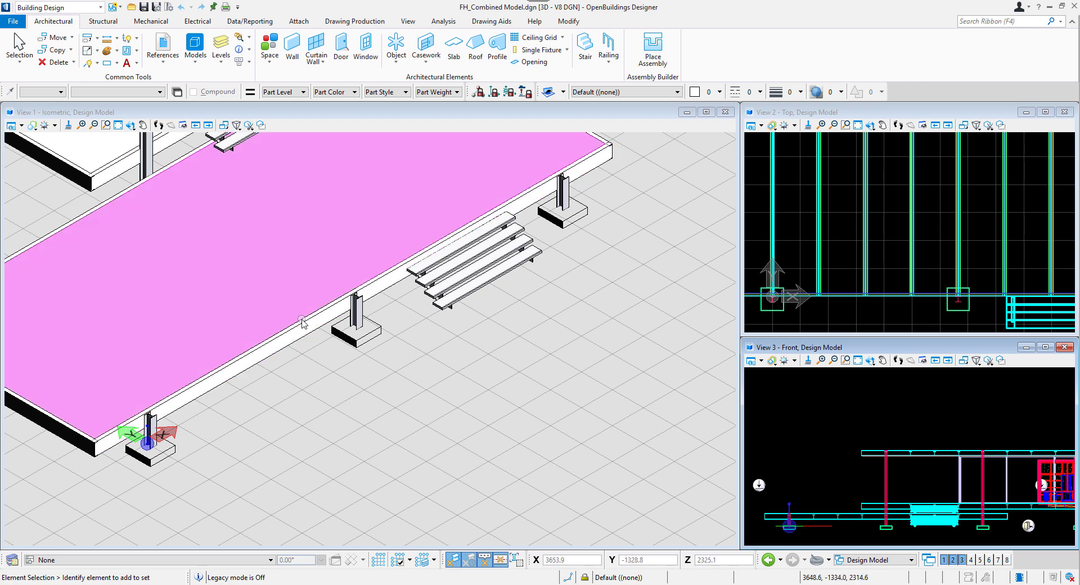
pyautogui.rightClick(302, 324)
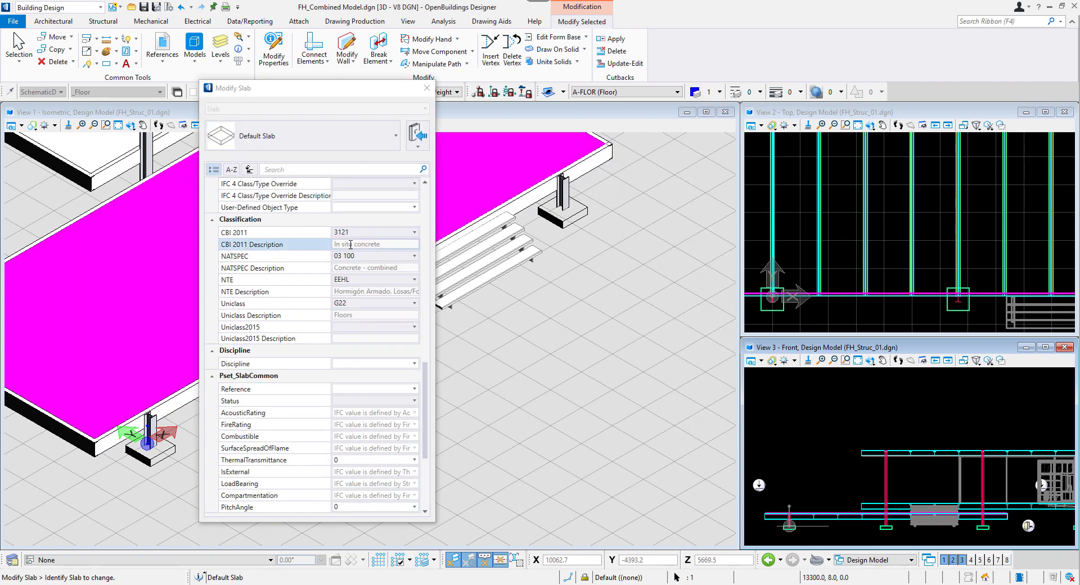
pyautogui.scroll(-3)
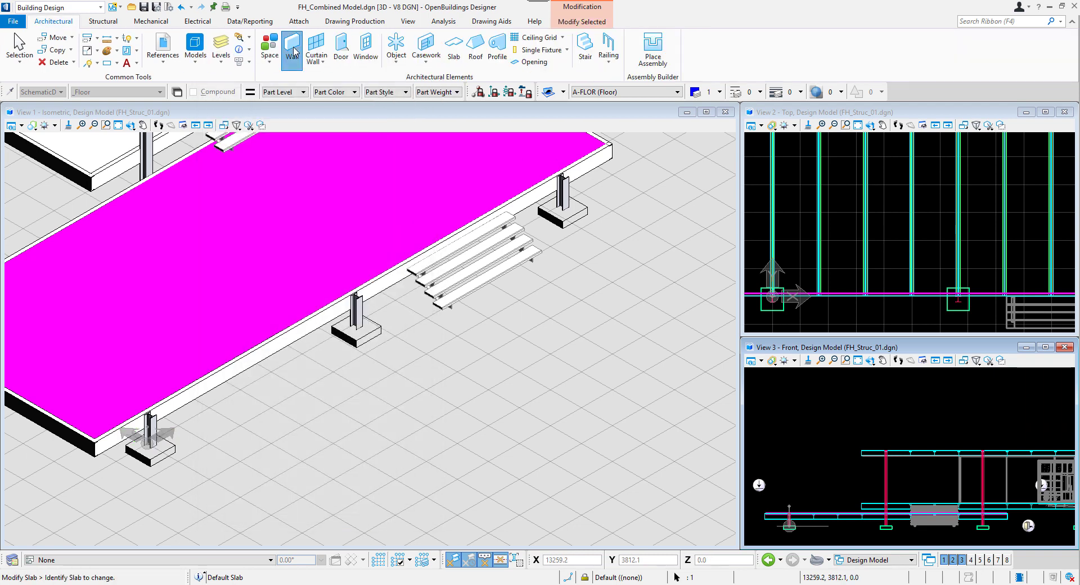
pyautogui.click(291, 48)
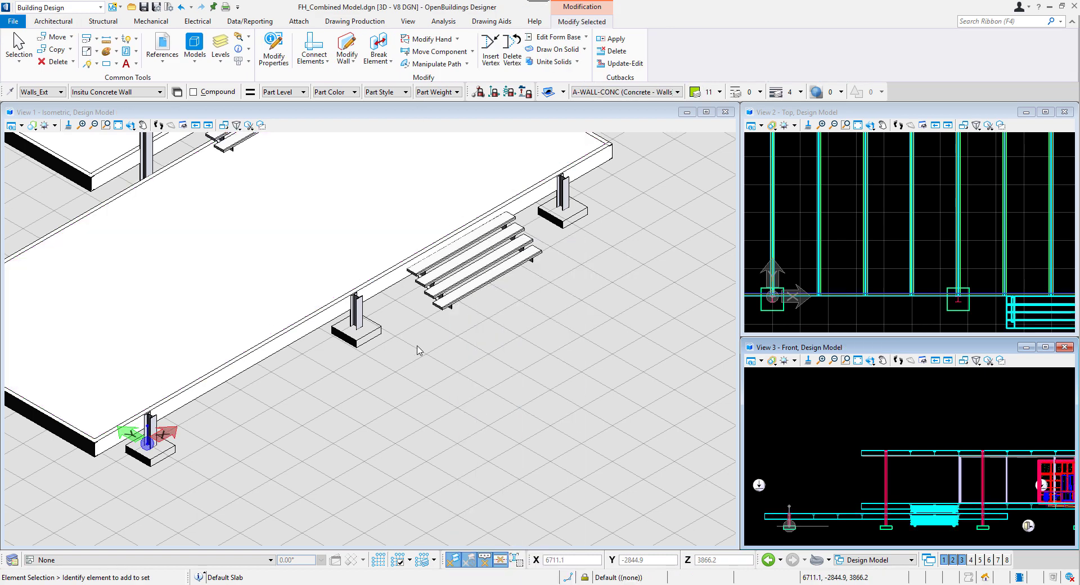
pyautogui.click(53, 21)
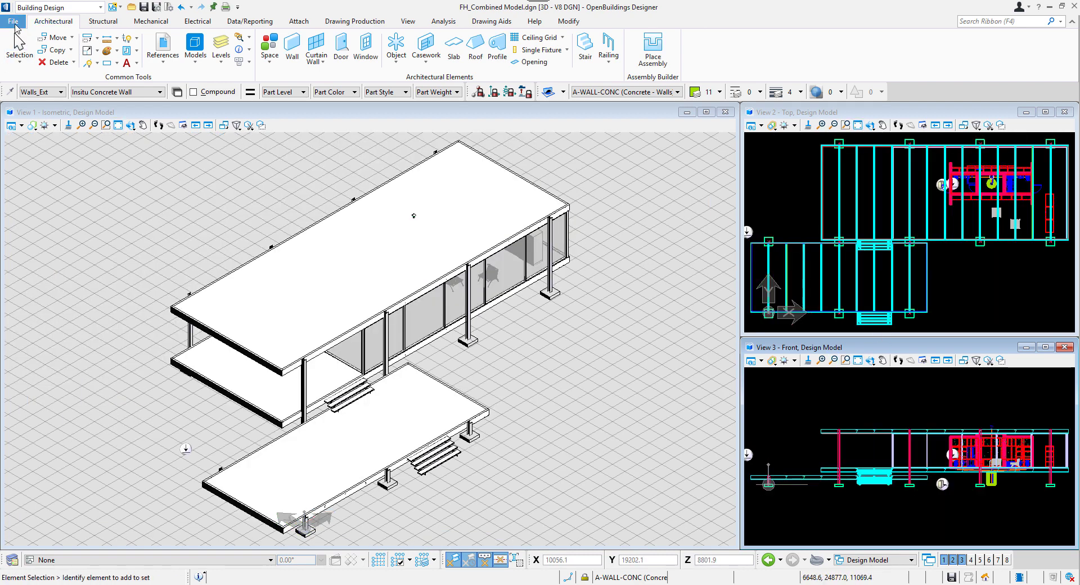
# Export FH_Combined Model to IFC using the IFC2x3 CV2.0 model view definition and dismiss the completion message
pyautogui.click(14, 21)
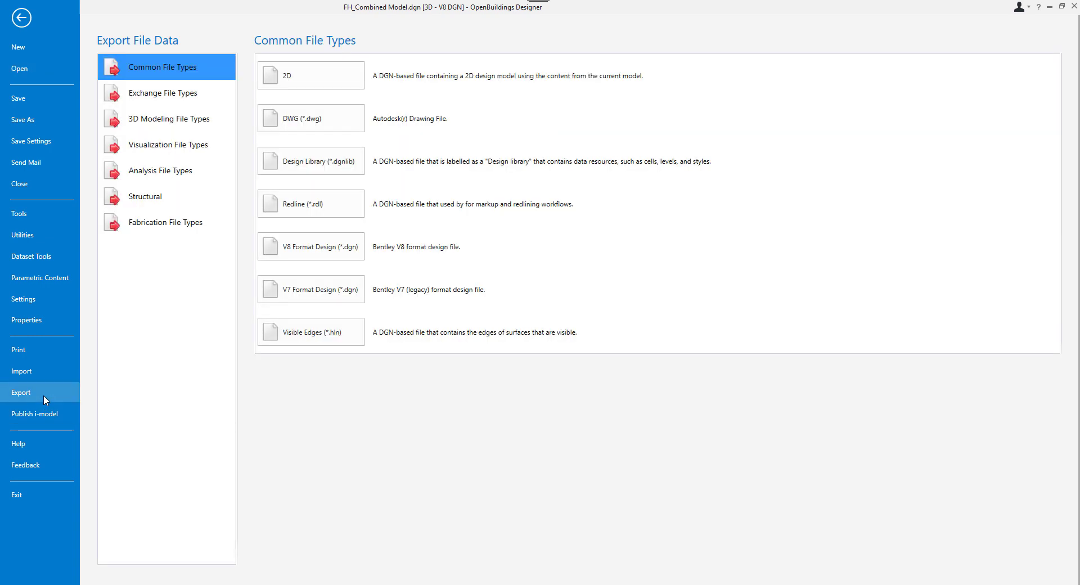
pyautogui.click(163, 94)
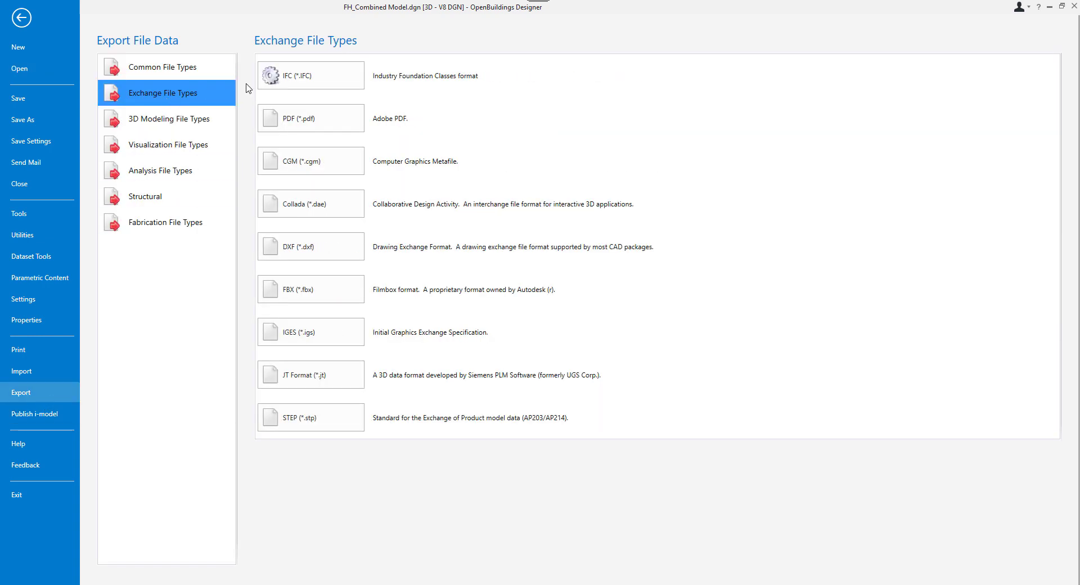
pyautogui.click(310, 76)
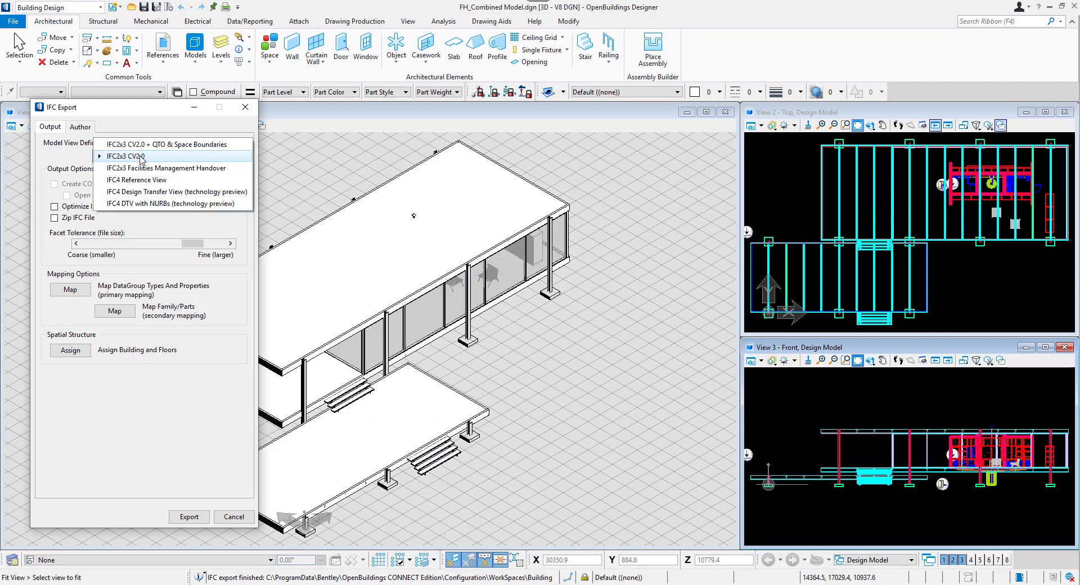
pyautogui.click(189, 516)
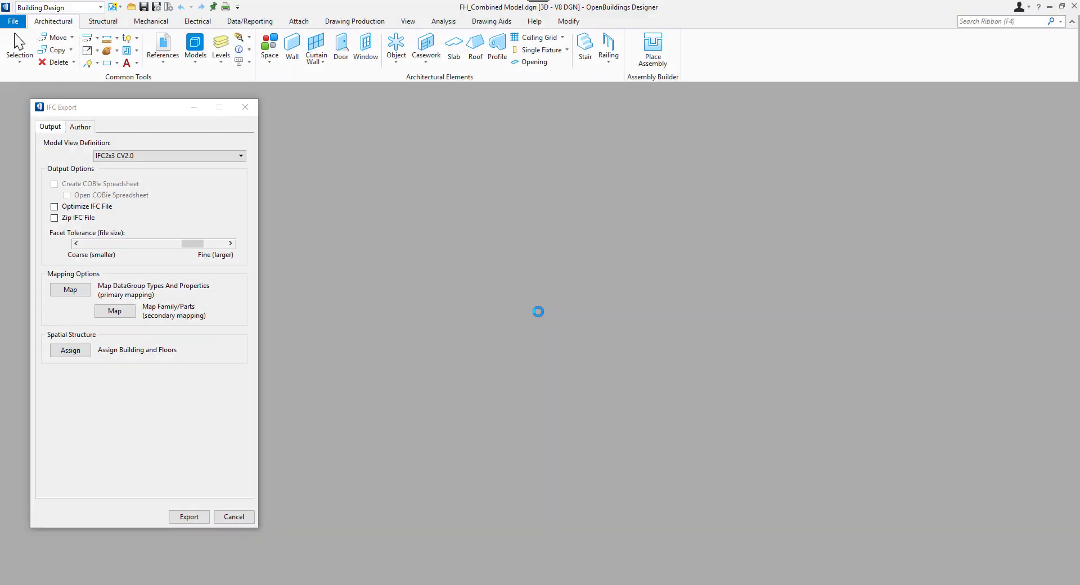
pyautogui.click(189, 517)
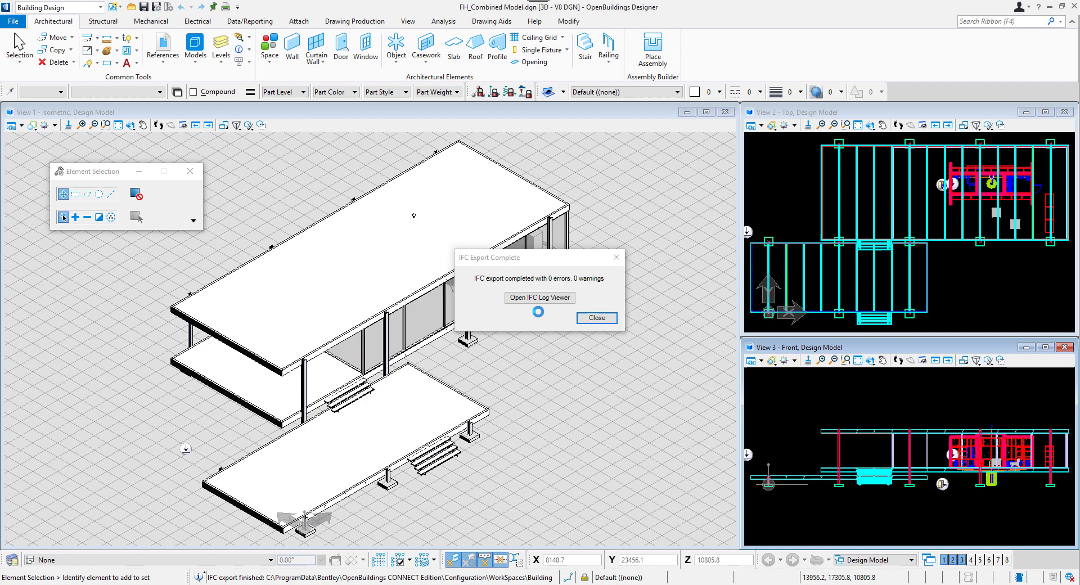
pyautogui.click(596, 319)
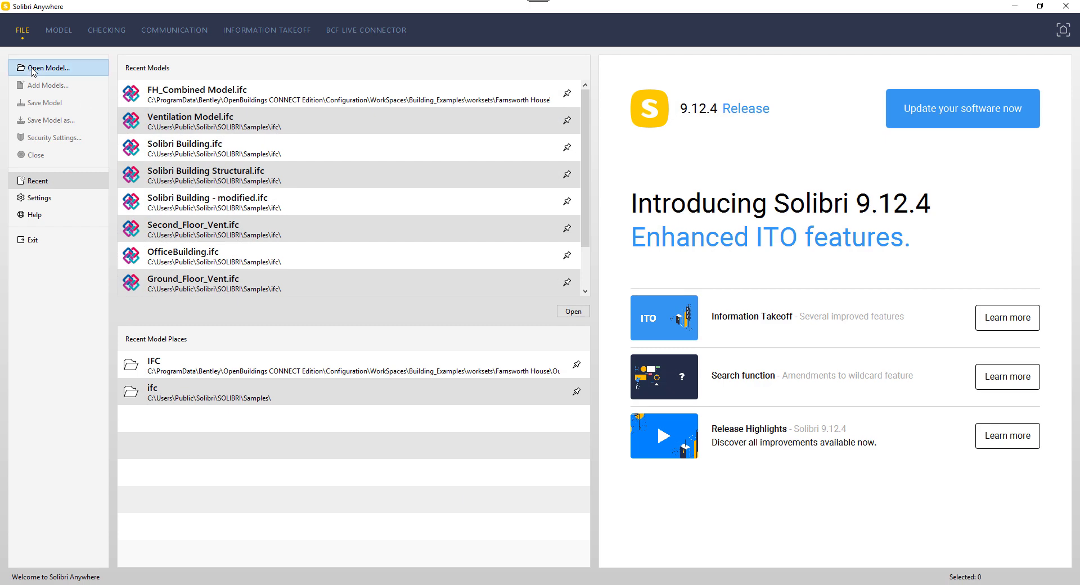
# Load FH_Combined Model.ifc in Solibri Anywhere and view the Farnsworth House Pset_BuildingCommon properties in the Model Tree
pyautogui.doubleClick(182, 90)
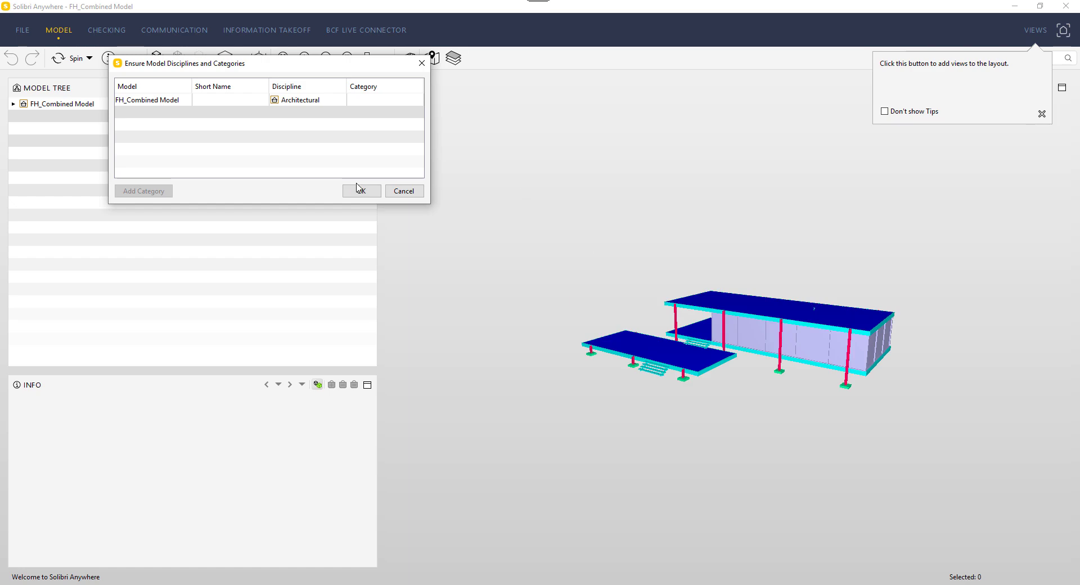
pyautogui.click(362, 192)
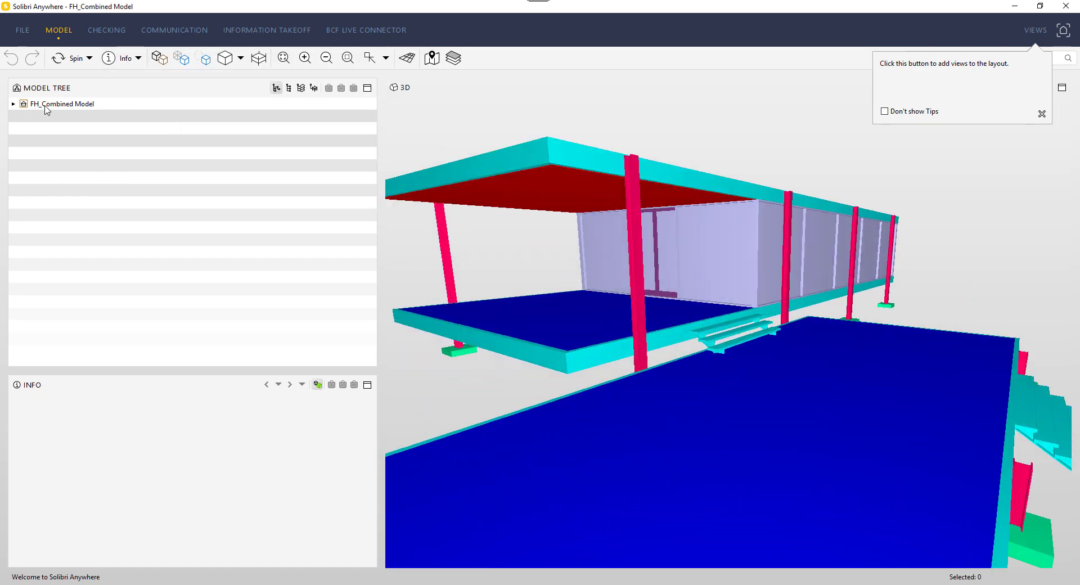
pyautogui.click(16, 104)
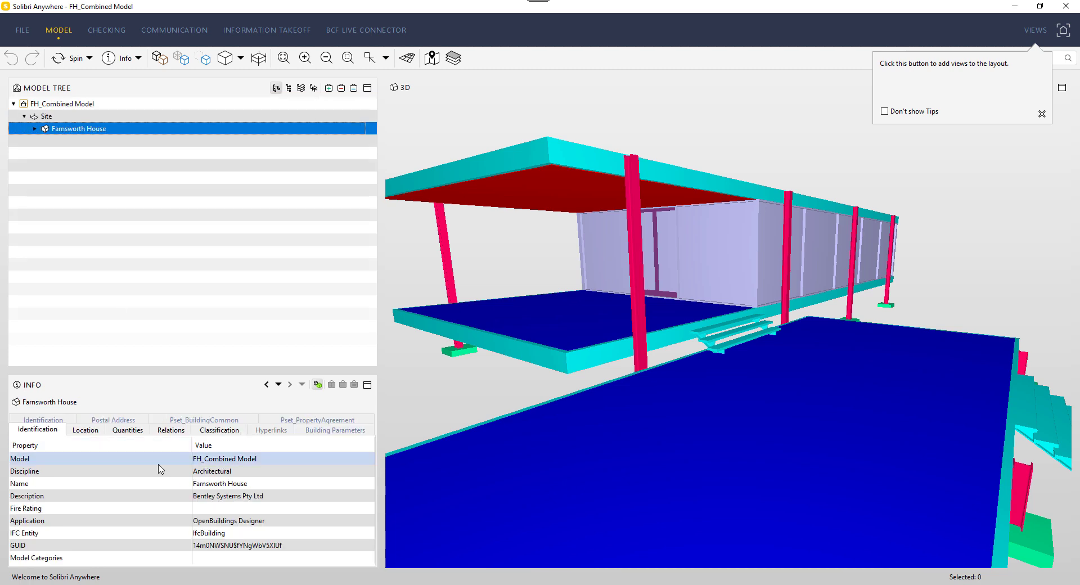
pyautogui.click(204, 419)
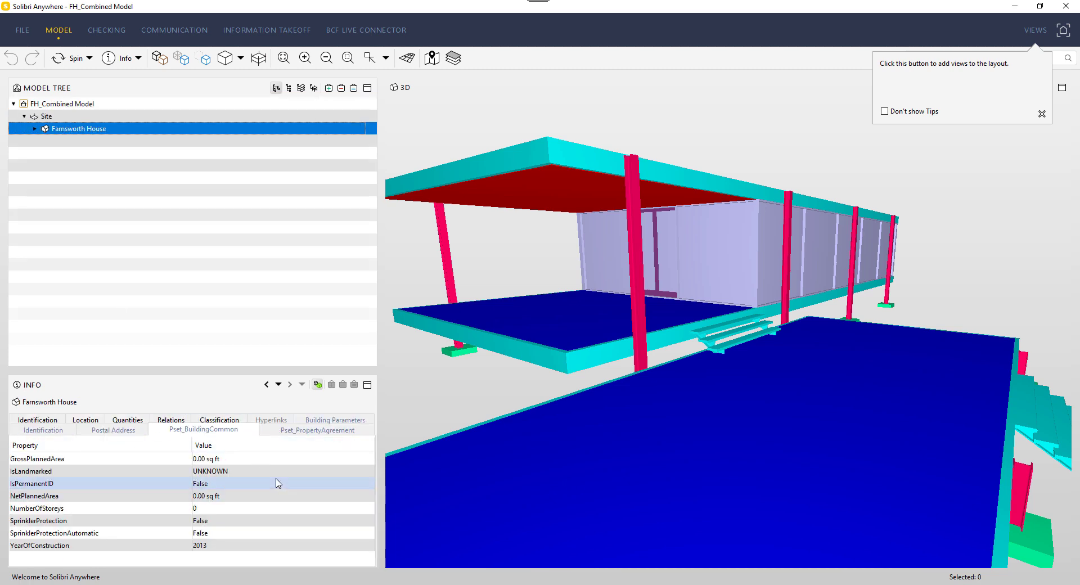
pyautogui.click(42, 430)
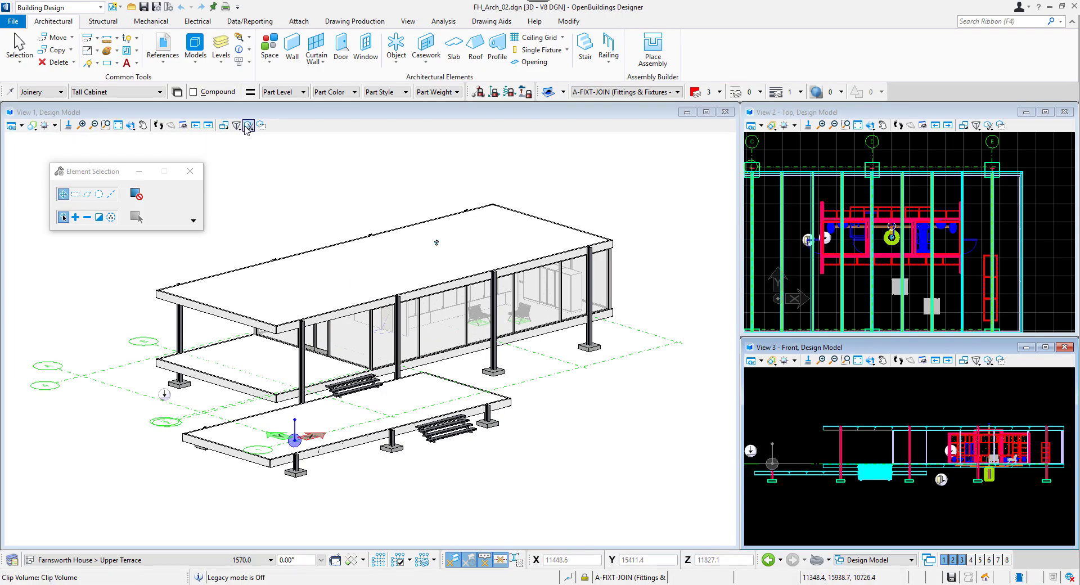
# Place the Mechanical Room space with the Space tool and switch to Draw Rectangle for the Kitchen space
pyautogui.click(248, 124)
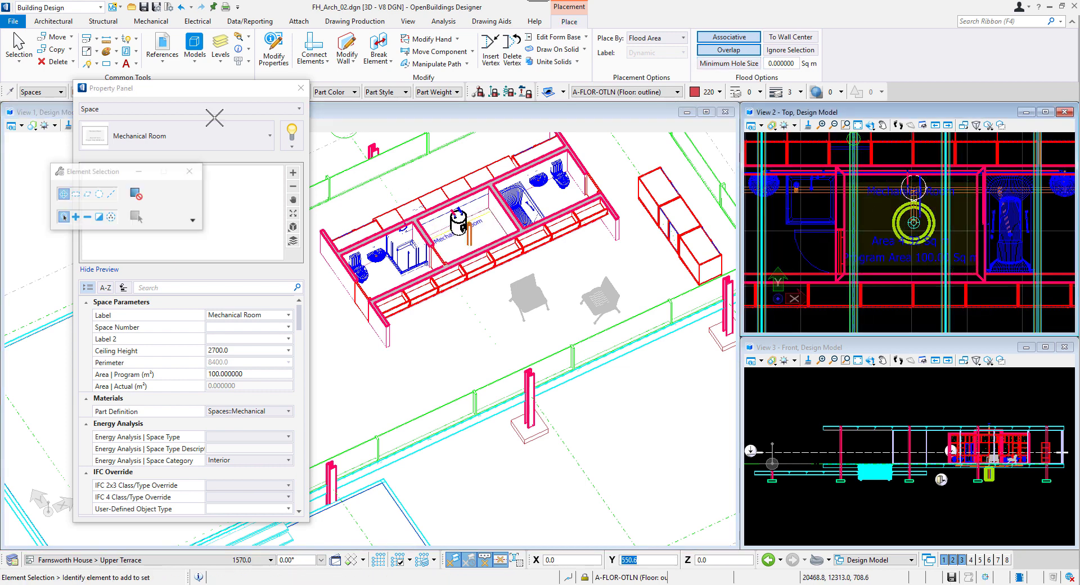
pyautogui.click(267, 43)
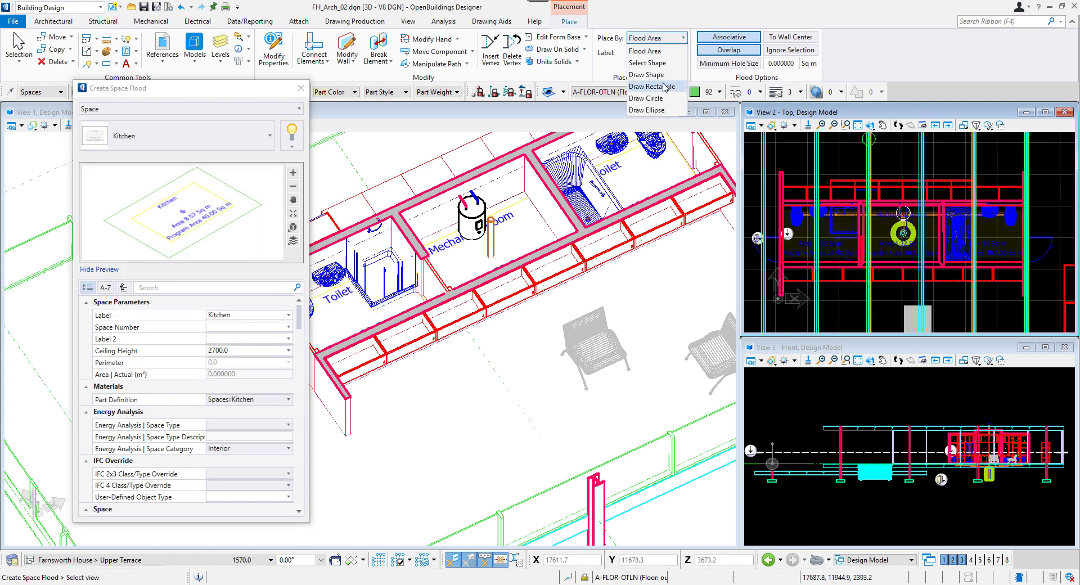
pyautogui.click(648, 86)
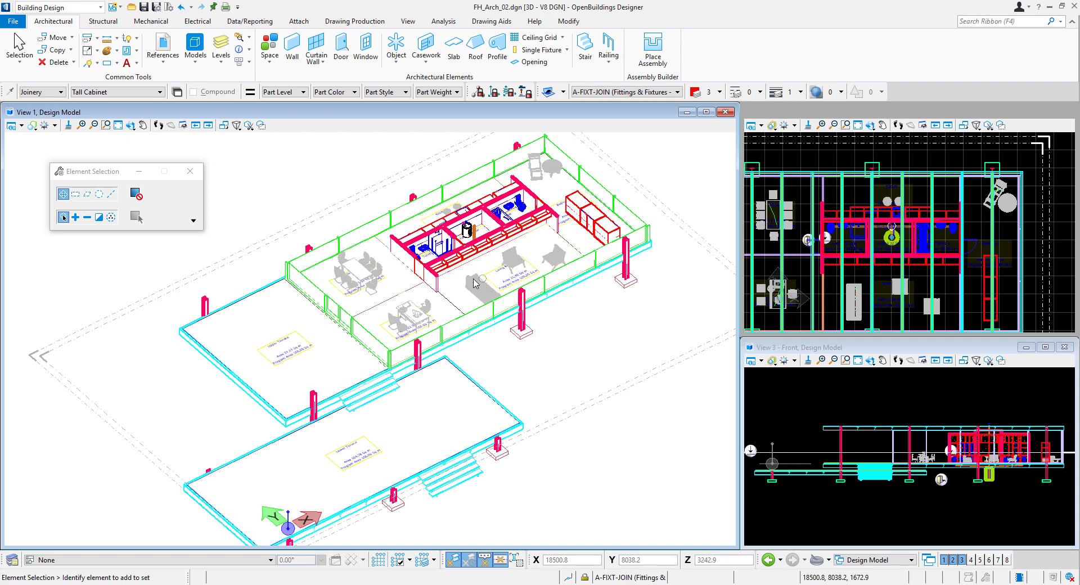
# Reopen FH_Combined Model.dgn from recent files and start a new IFC export
pyautogui.click(15, 25)
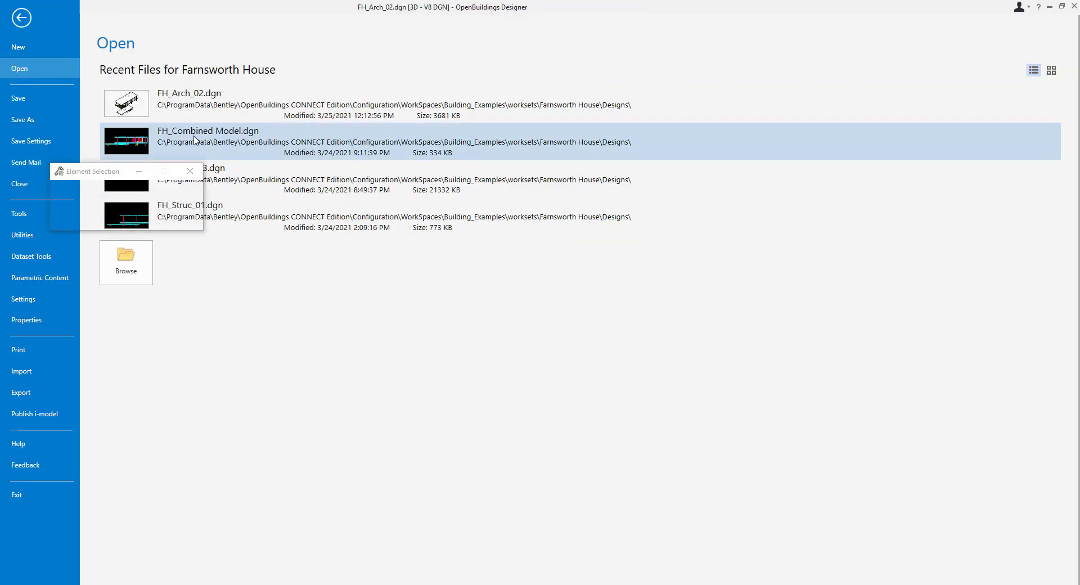
pyautogui.doubleClick(207, 130)
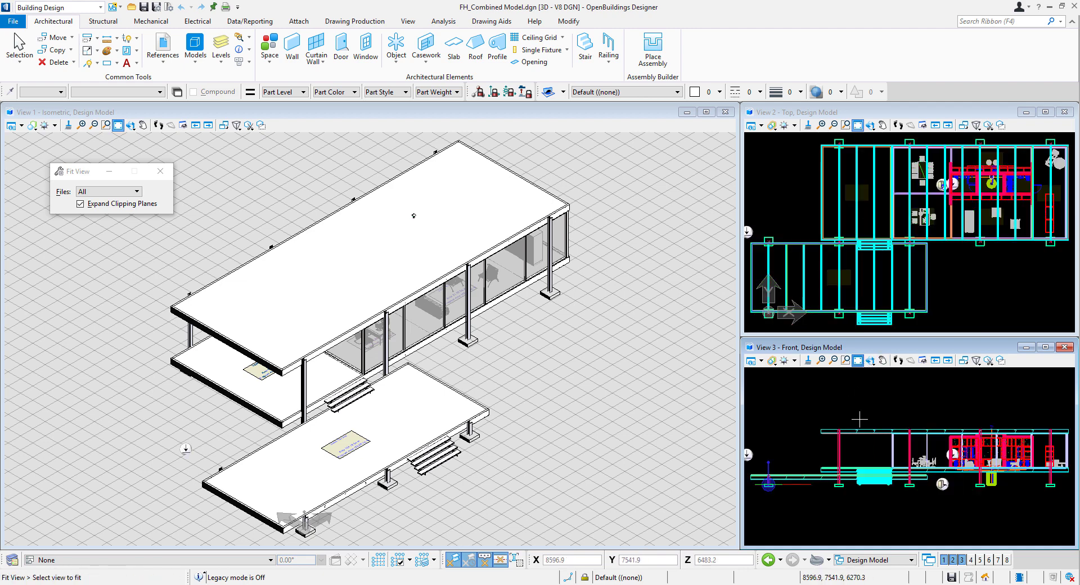
pyautogui.click(14, 23)
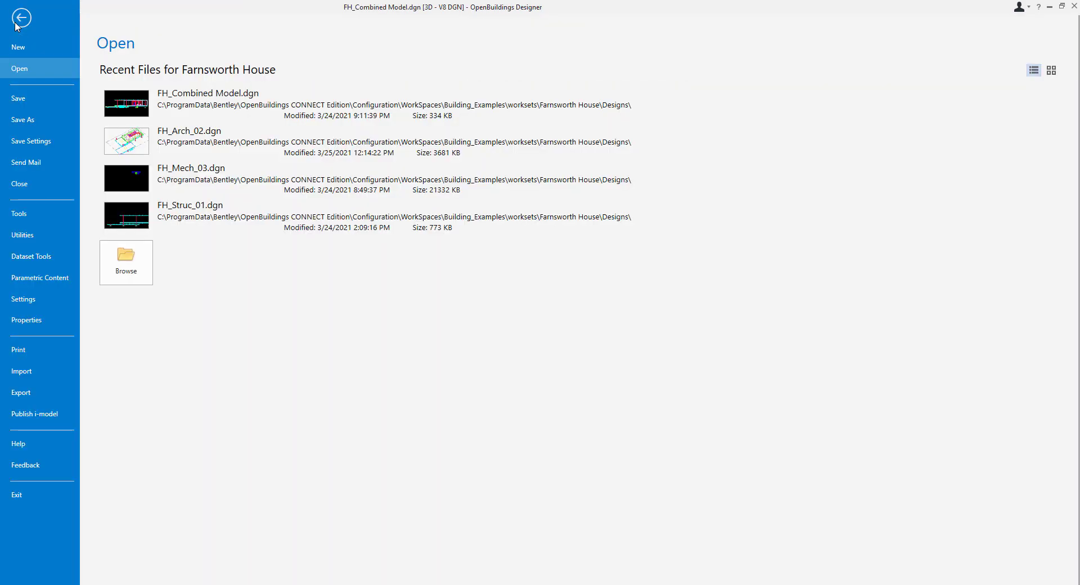
pyautogui.click(20, 393)
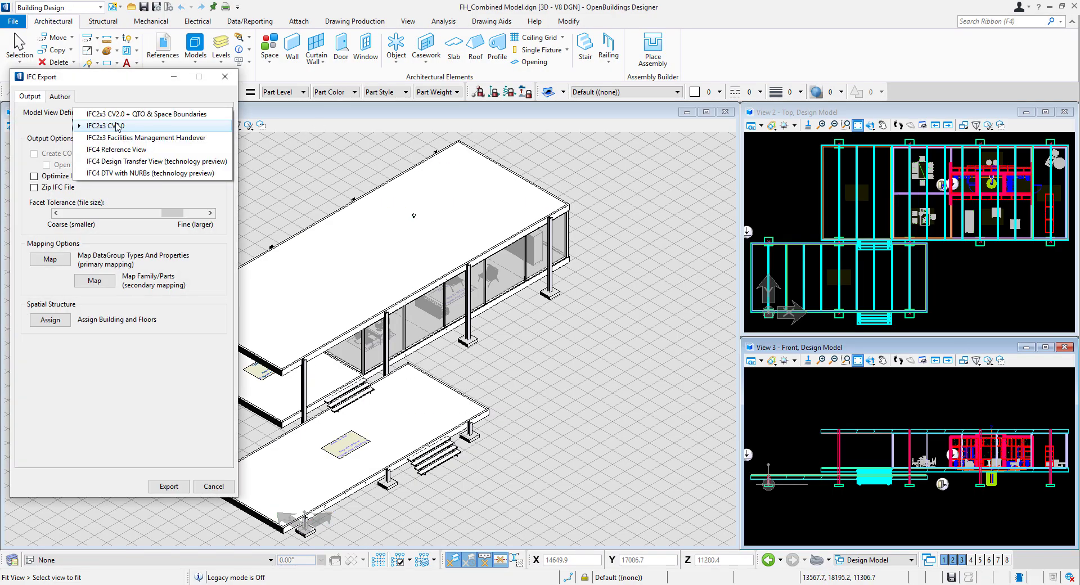
# Export as IFC2x3 Facilities Management Handover with Create and Open COBie Spreadsheet enabled, after reviewing Author details
pyautogui.click(144, 139)
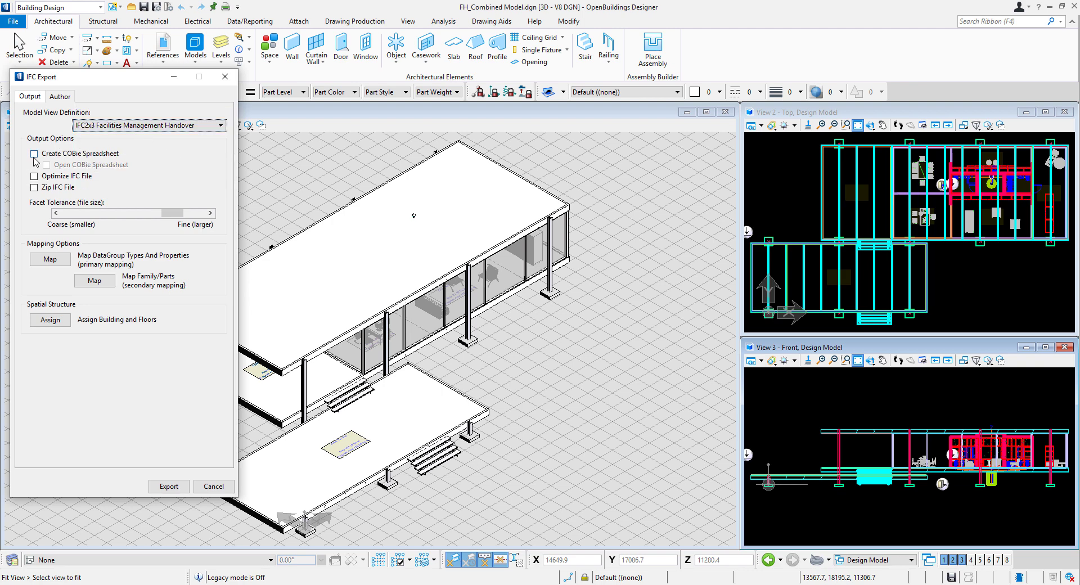
pyautogui.click(31, 153)
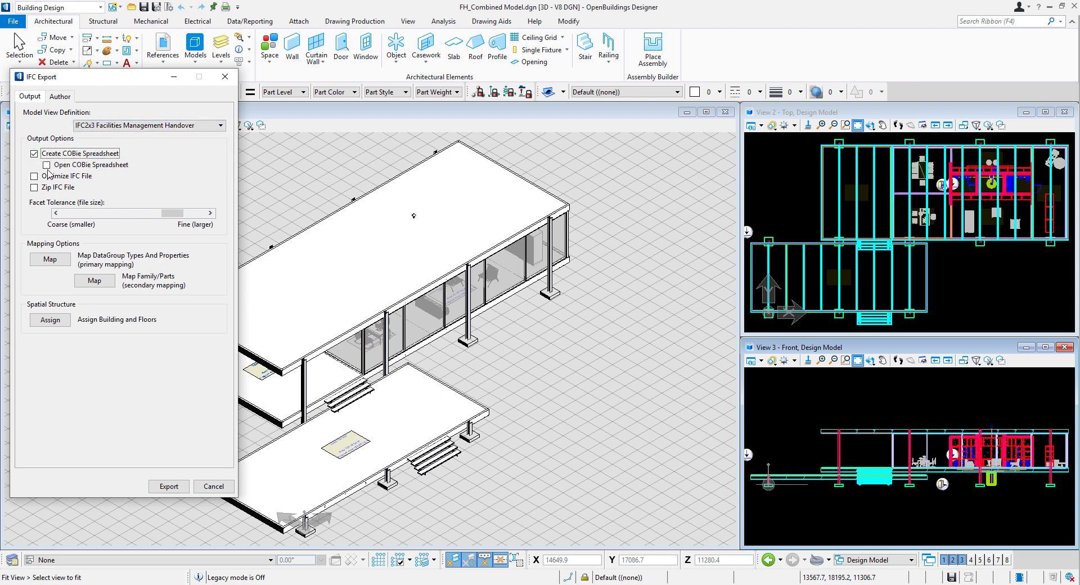
pyautogui.click(60, 97)
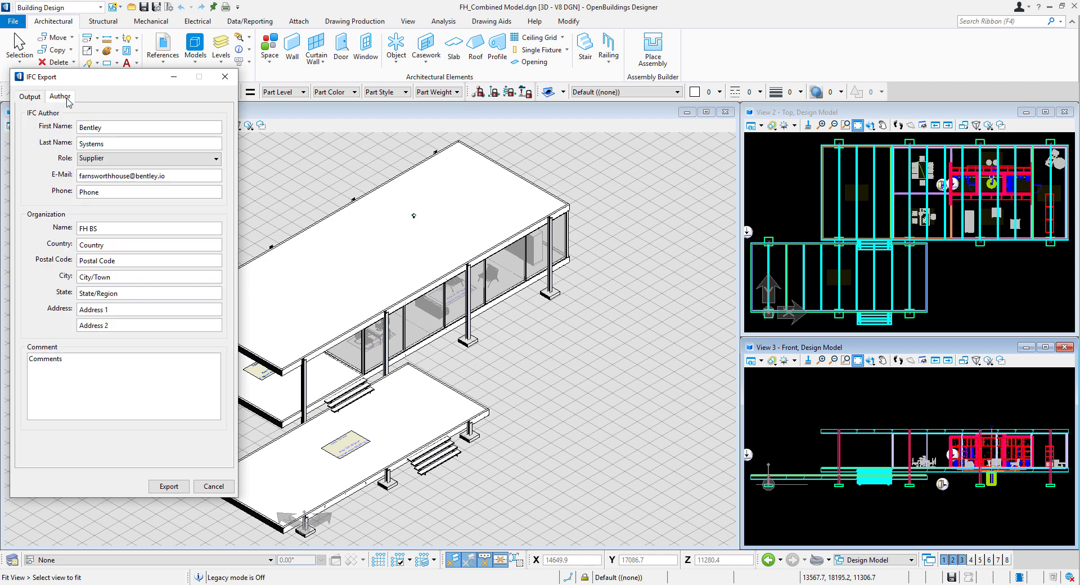
pyautogui.moveTo(130, 185)
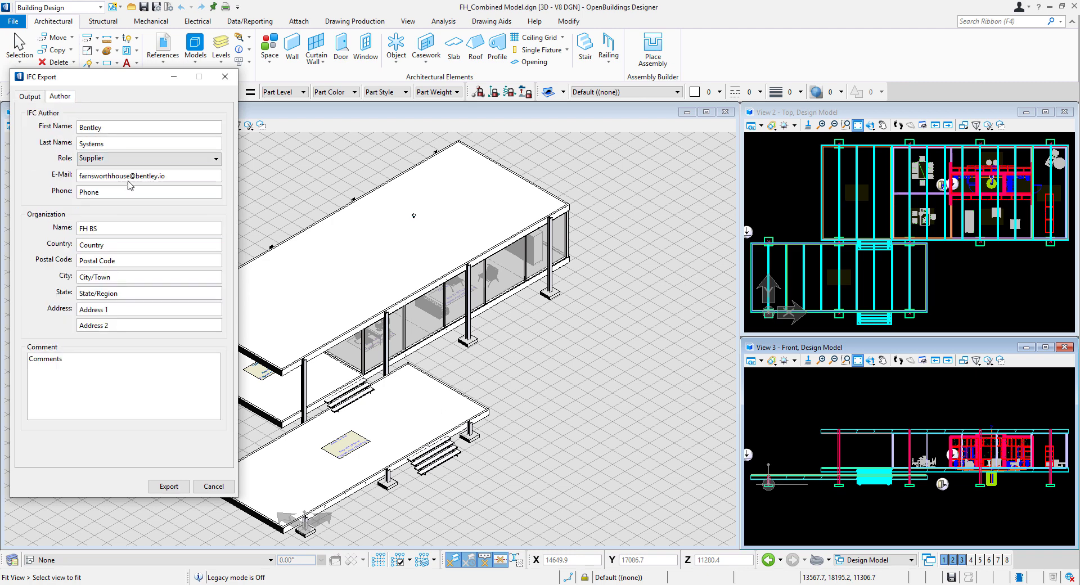
pyautogui.moveTo(141, 188)
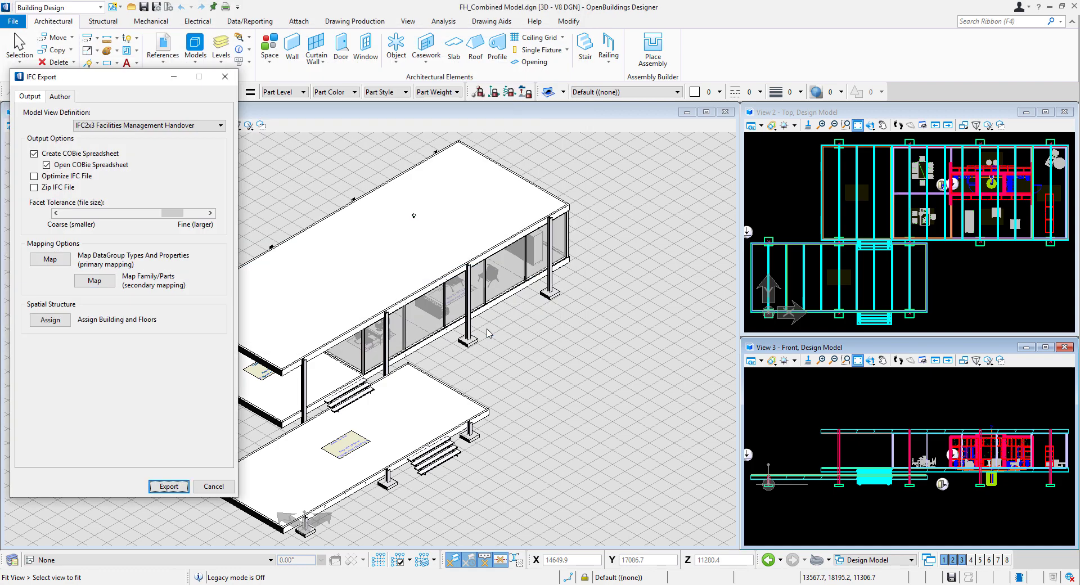
pyautogui.click(169, 486)
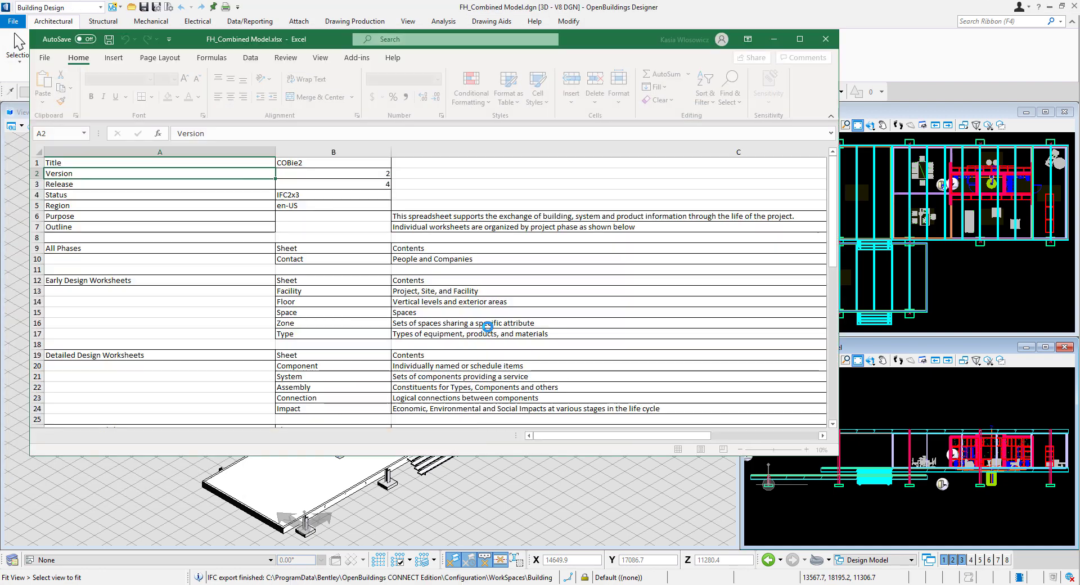
# Browse the COBie workbook's Facility, Space and Component sheets, scrolling through the component rows
pyautogui.click(156, 436)
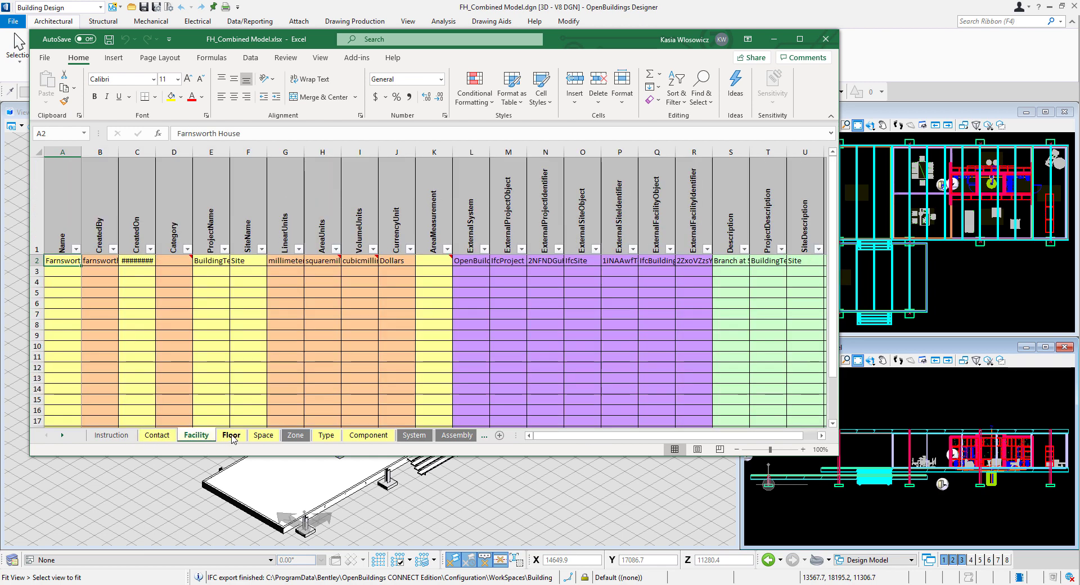
pyautogui.click(263, 435)
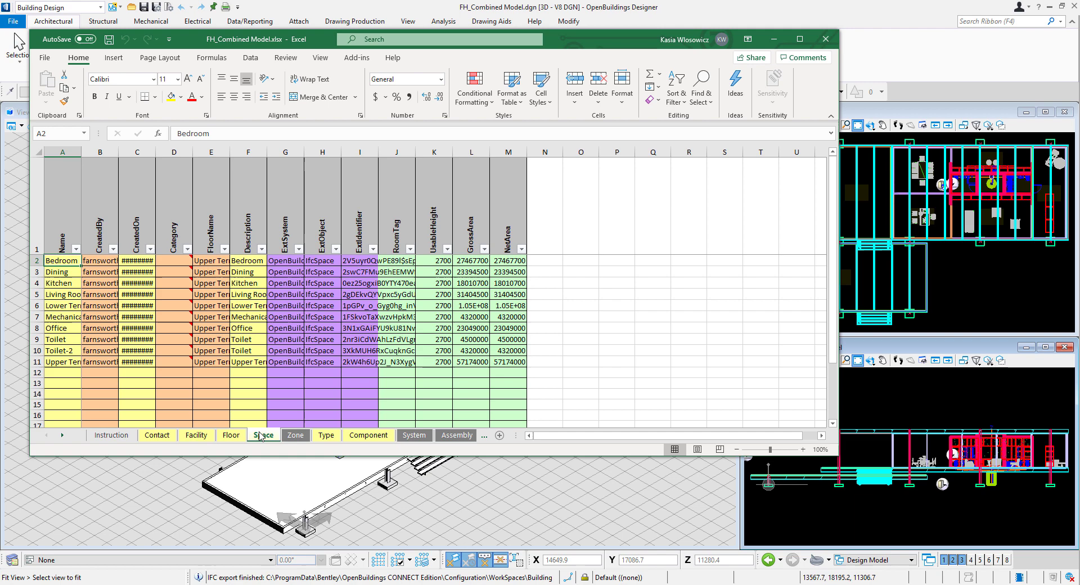
pyautogui.click(366, 435)
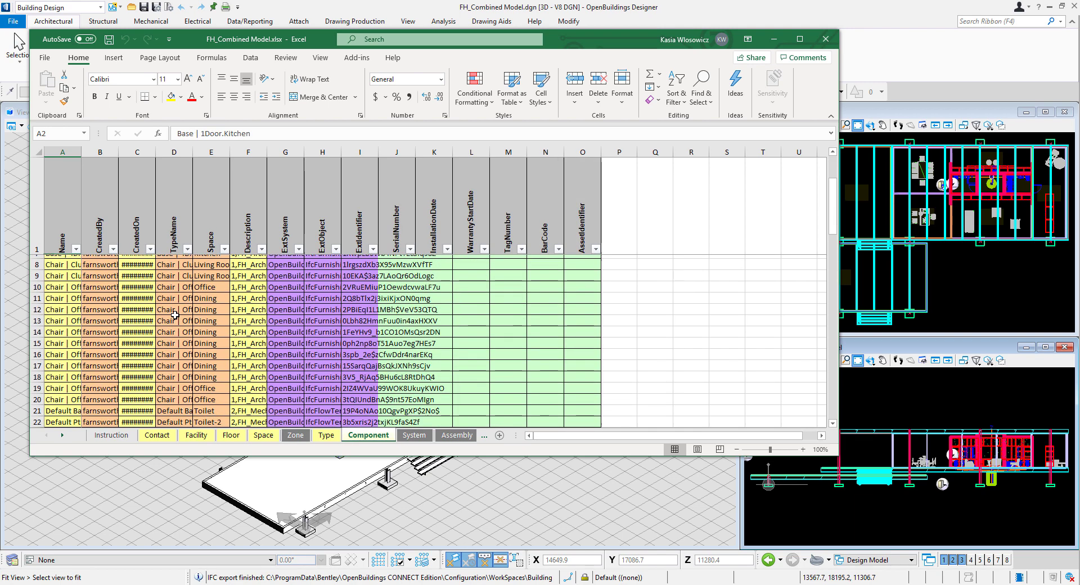
pyautogui.scroll(-3)
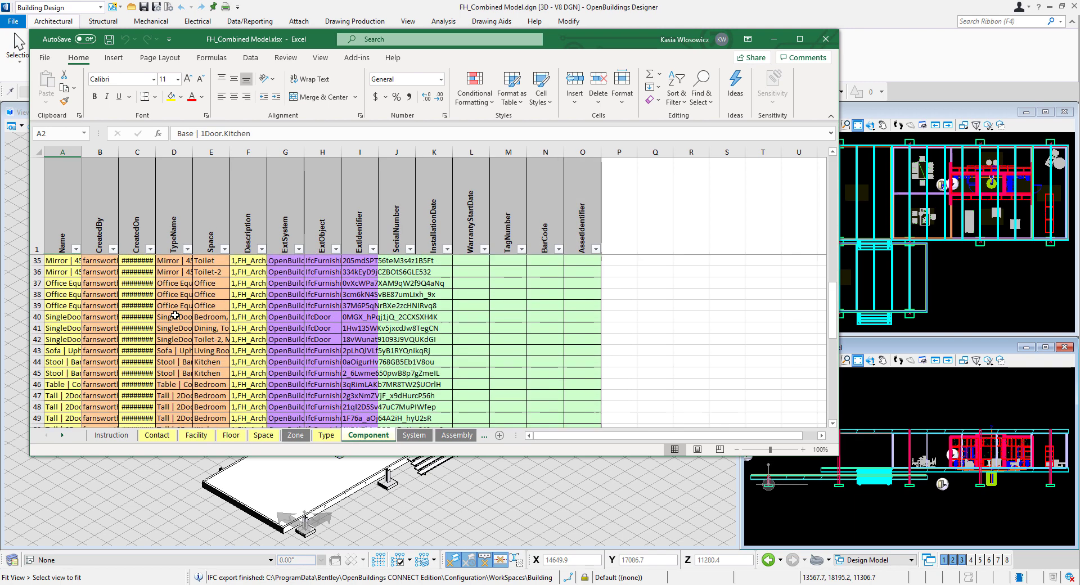
pyautogui.scroll(-3)
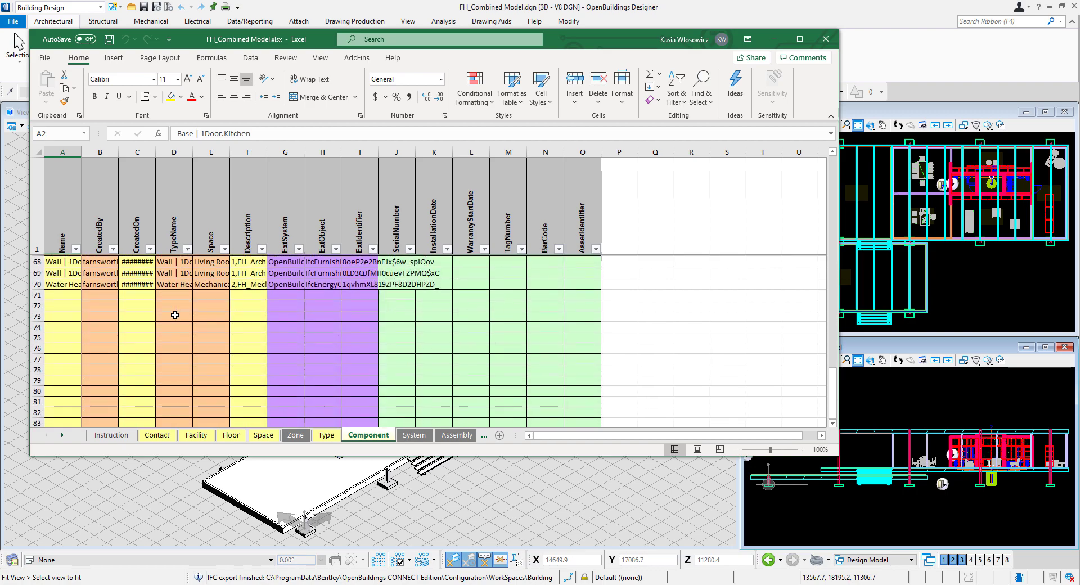